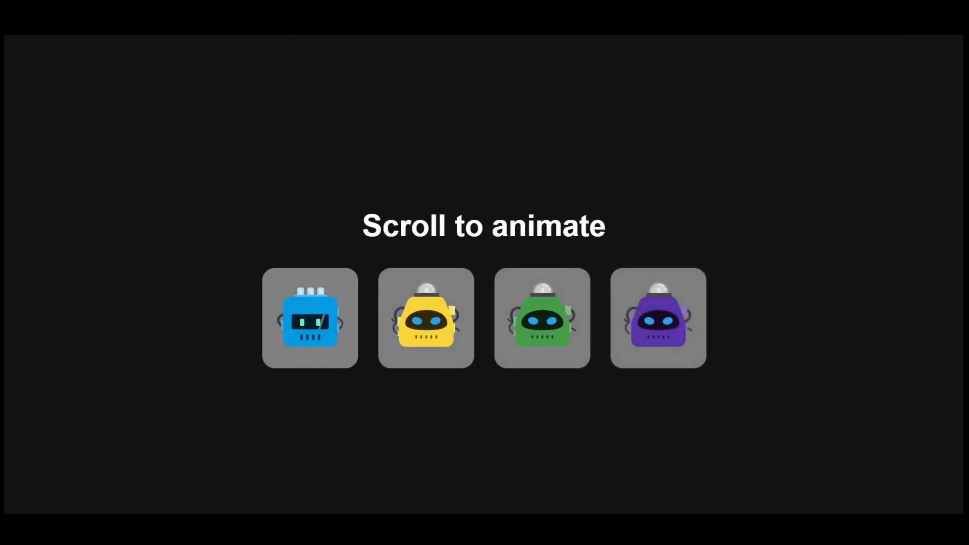
- Expand the ! Emmet abbreviation into the HTML boilerplate in index.html
scroll(down, 3)
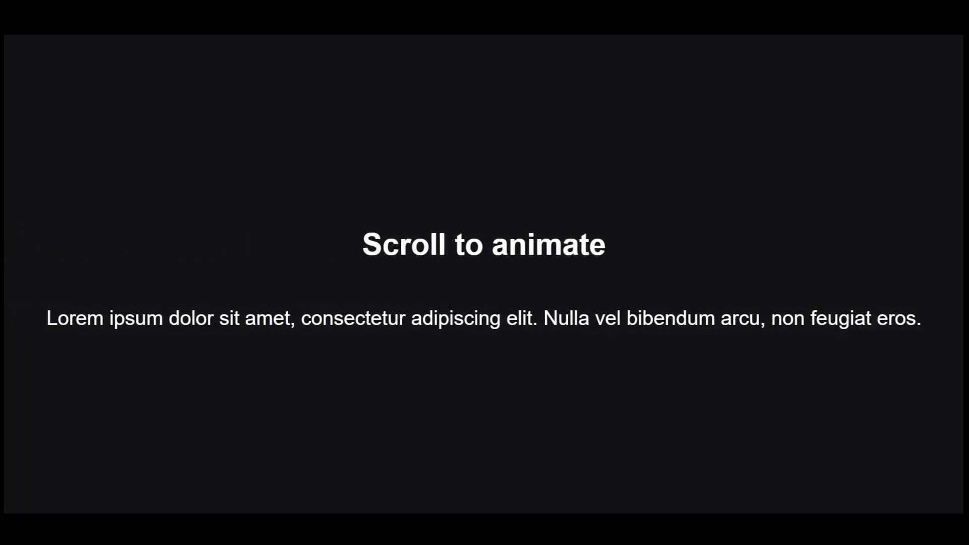
scroll(down, 3)
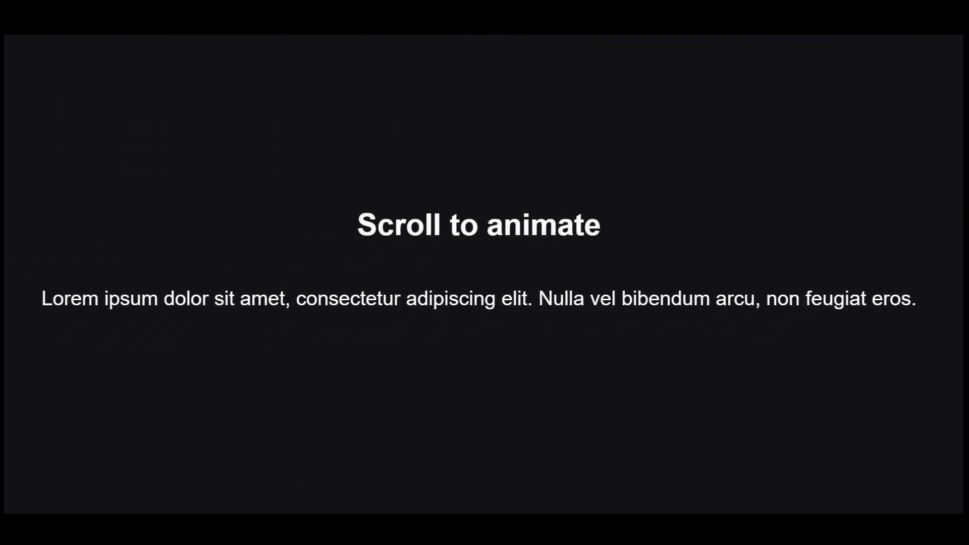
scroll(down, 3)
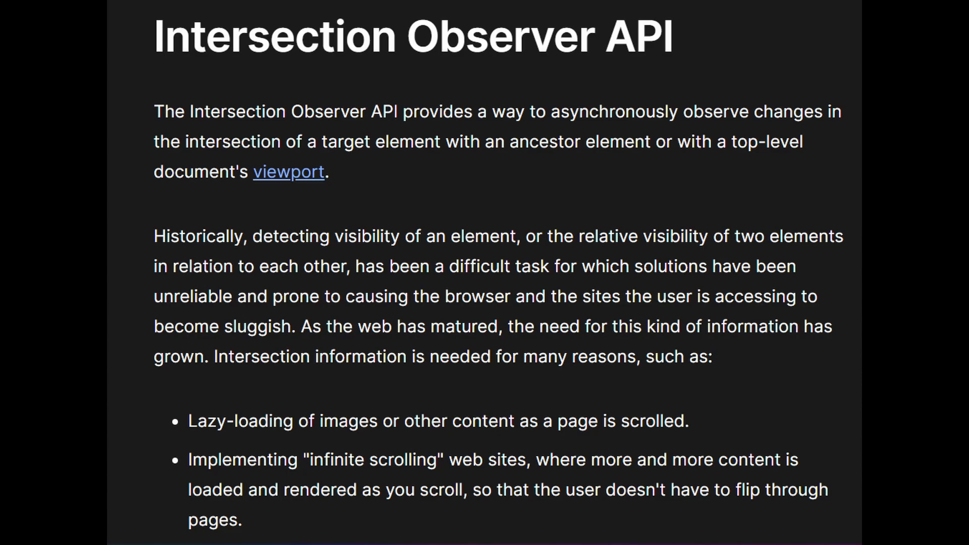
scroll(down, 3)
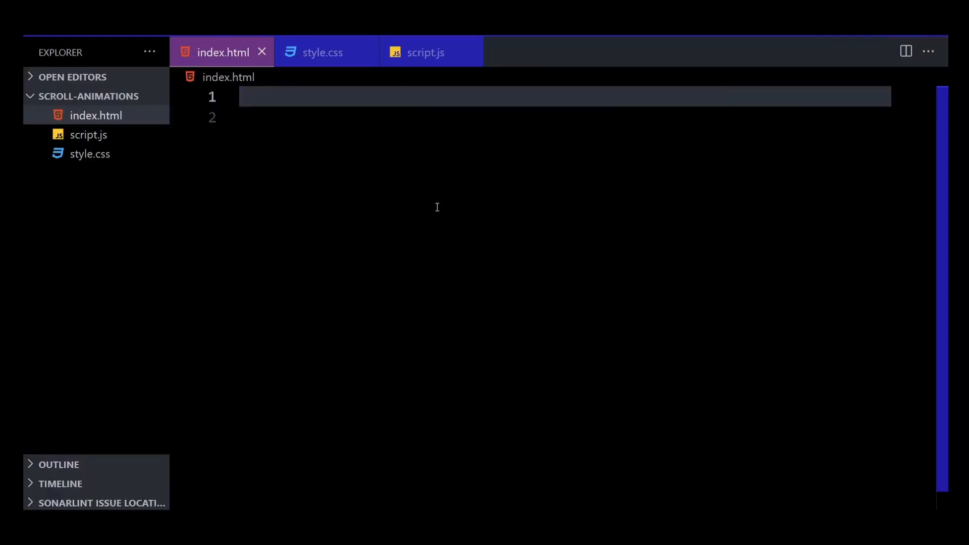
text(!)
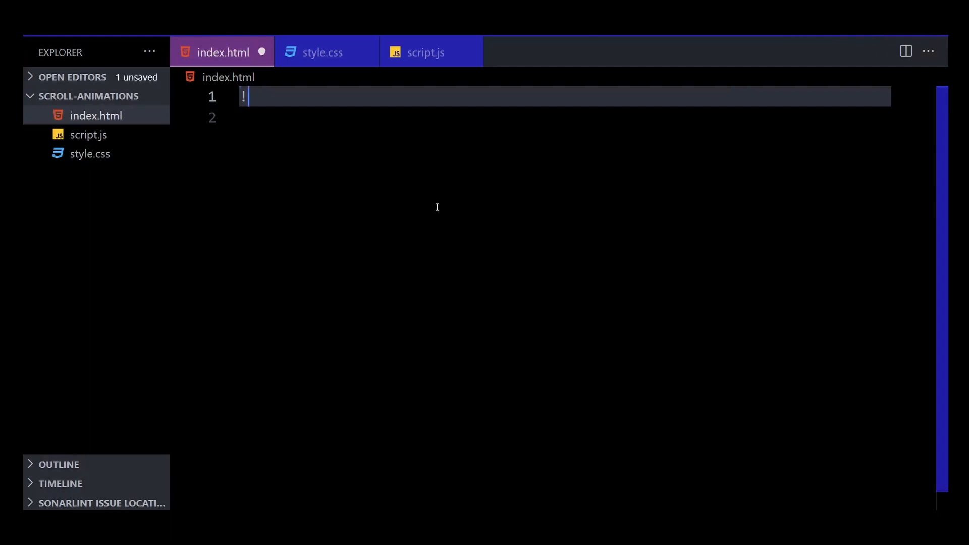
key(Tab)
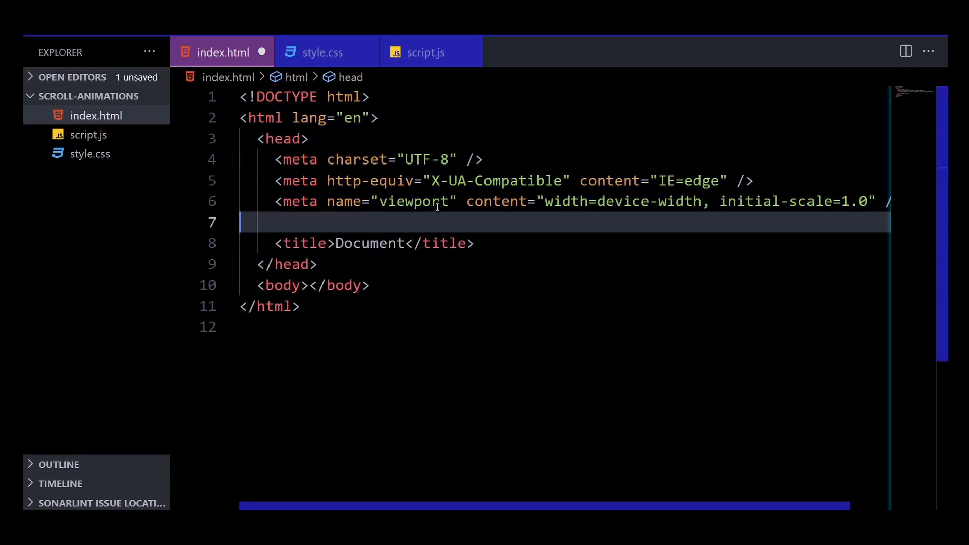
- Link style.css and add a deferred script.js tag in the head
text(<link rel="stylesheet" href="style.css" />)
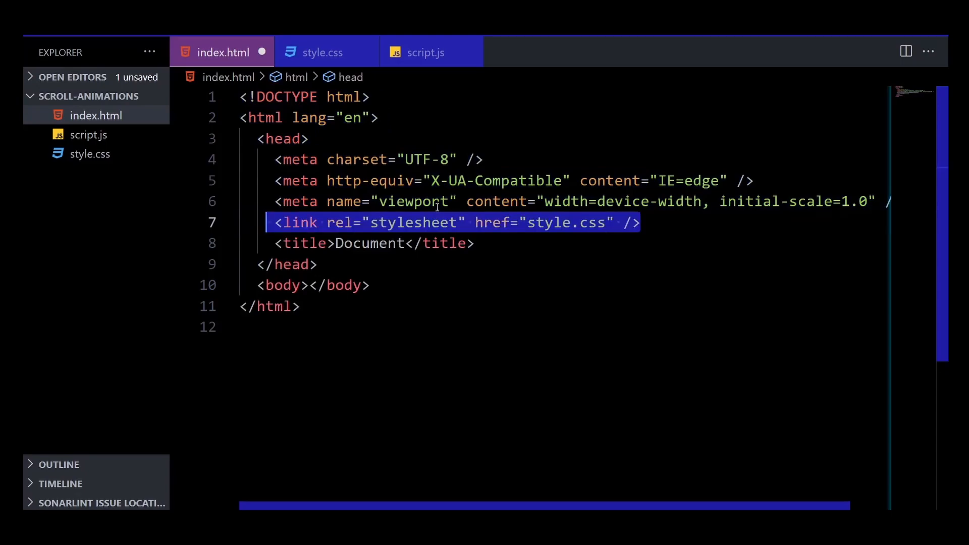
text(<script defer src="script.js"></script>)
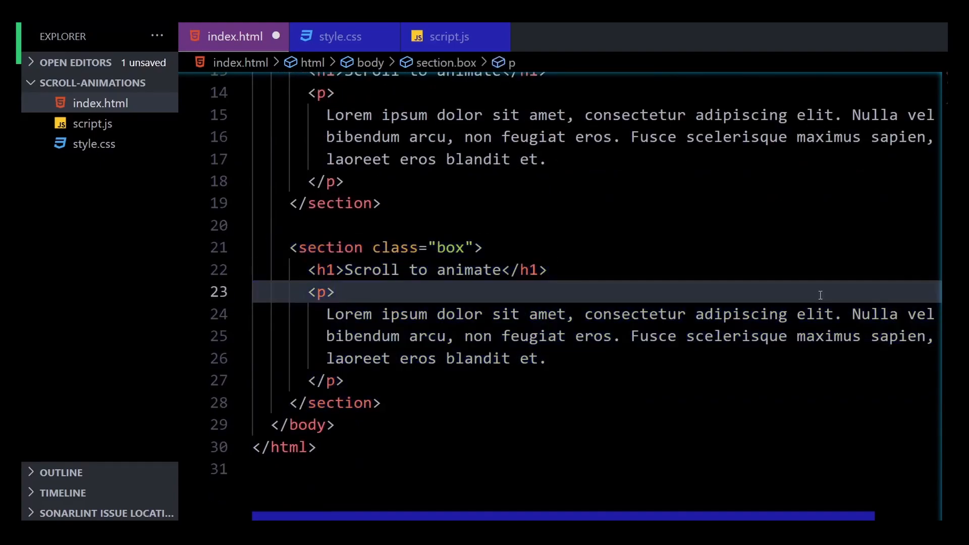
- Give body a #131316 background and white text in style.css
click(340, 37)
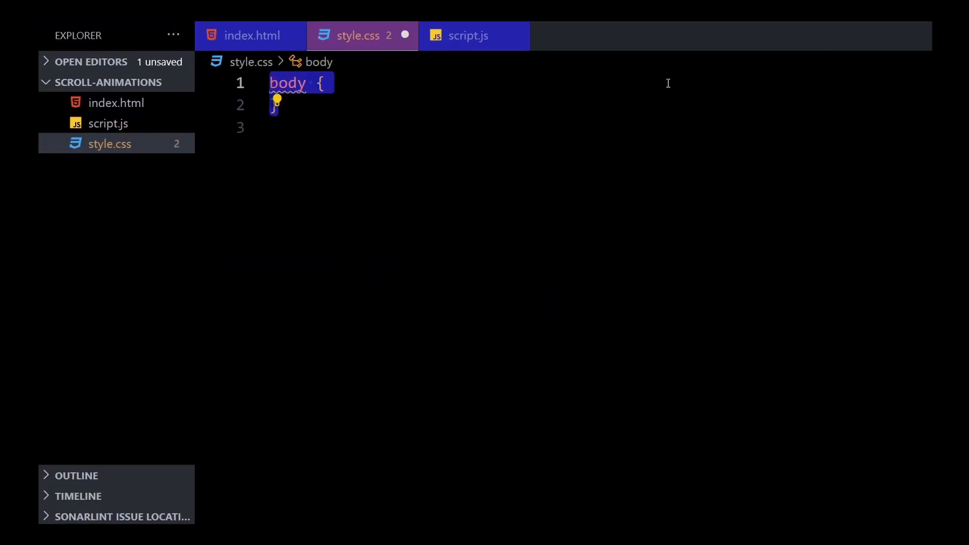
text(background-color: #131316;)
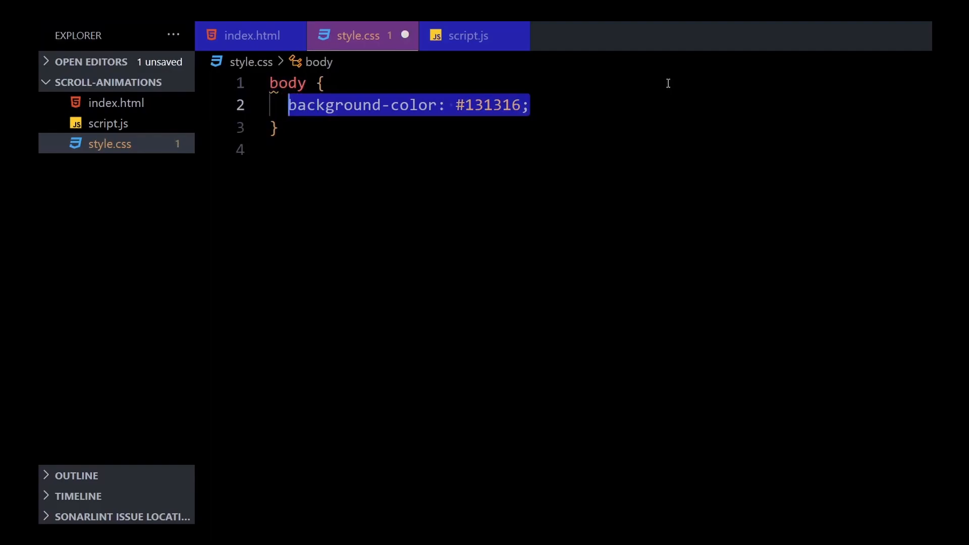
text(color: #fff;)
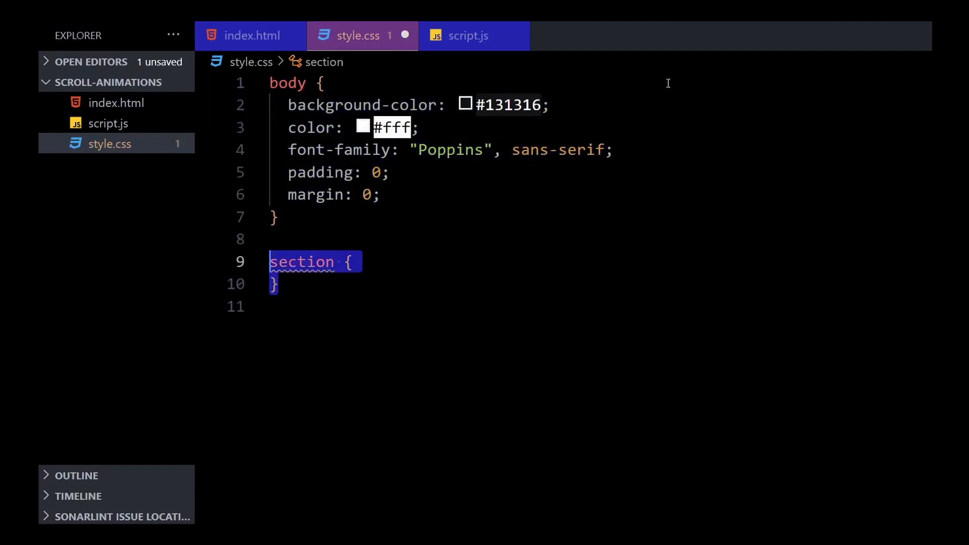
- Make section a grid with align-content center and min-height 100vh
key(Enter)
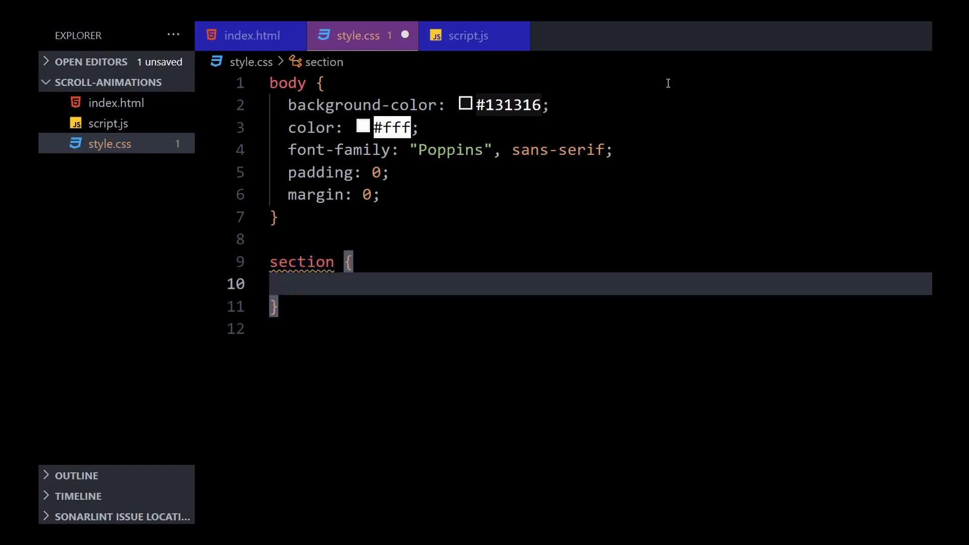
text(display: grid;)
text(place-items: center;)
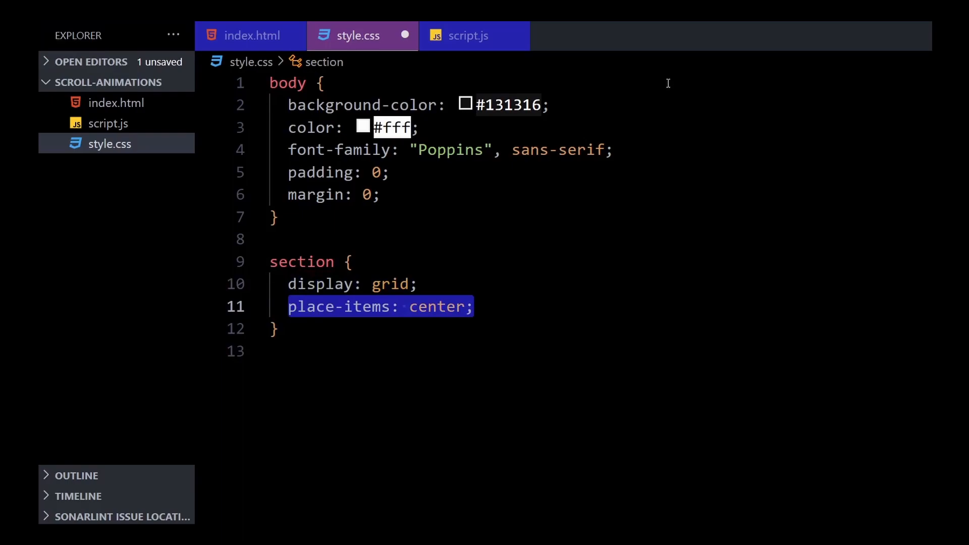
text(align-content: center;)
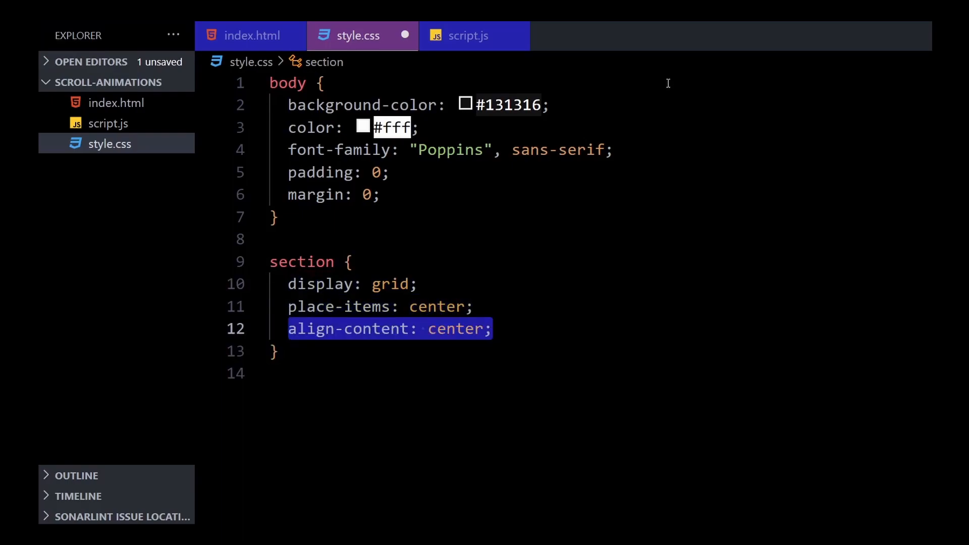
key(Enter)
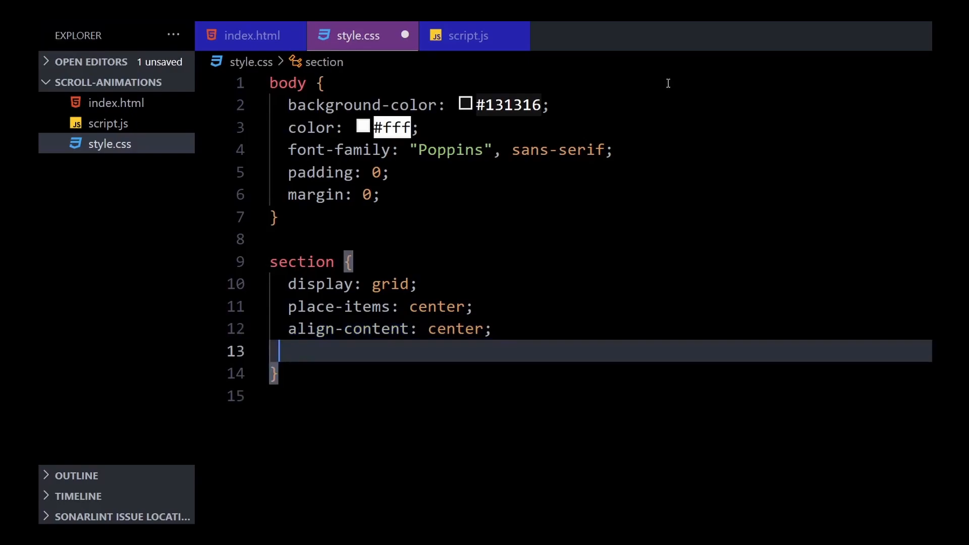
text(min-height: 100vh;)
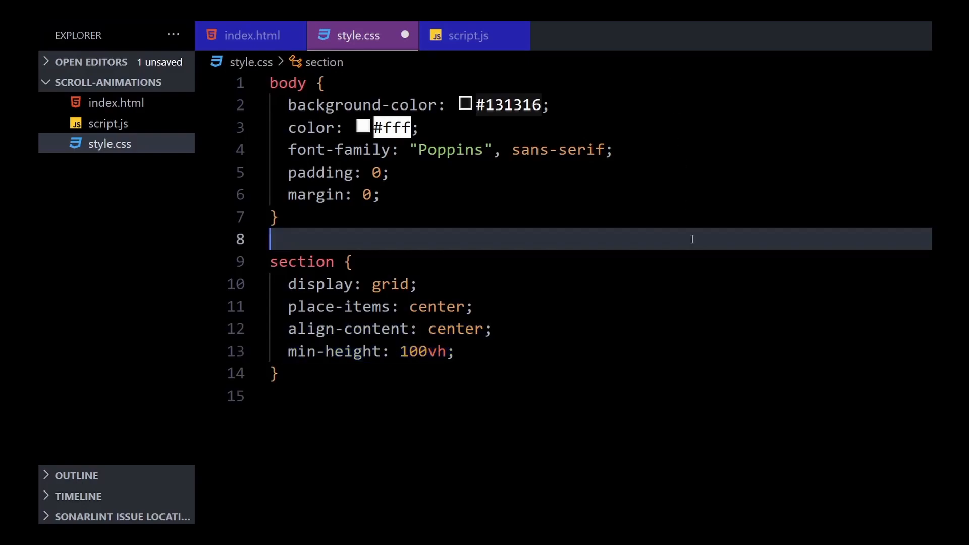
click(467, 35)
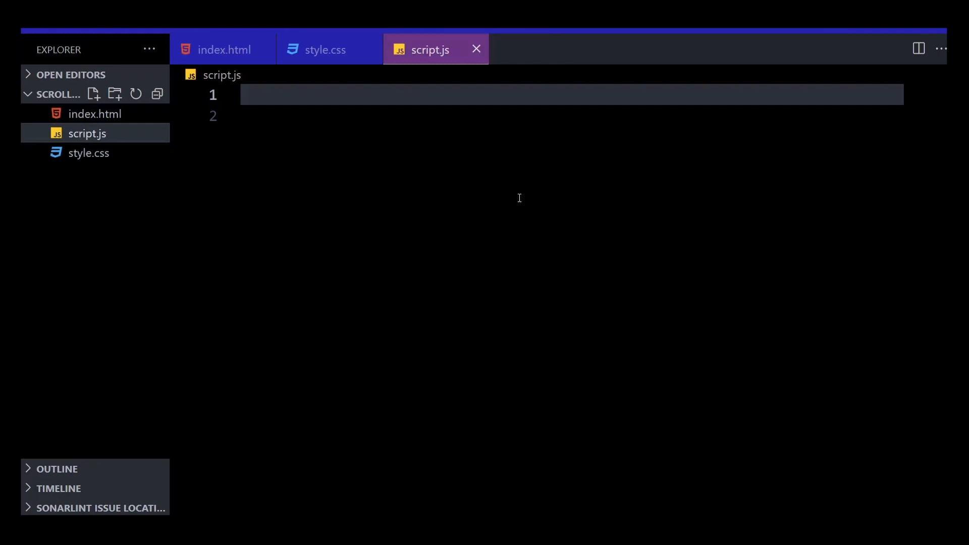
- Select all .box into boxElements and write an IntersectionObserver (entries, observer) arrow callback
click(224, 49)
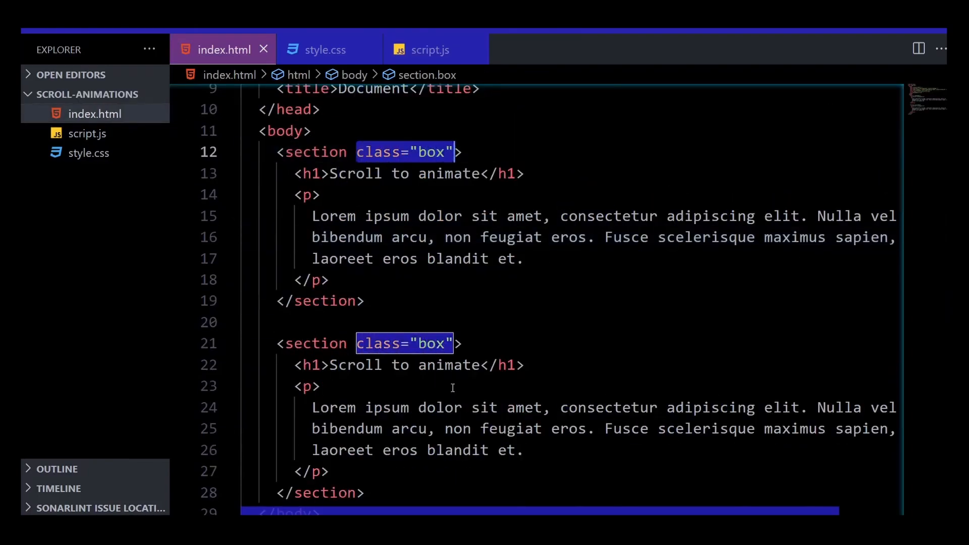
click(428, 50)
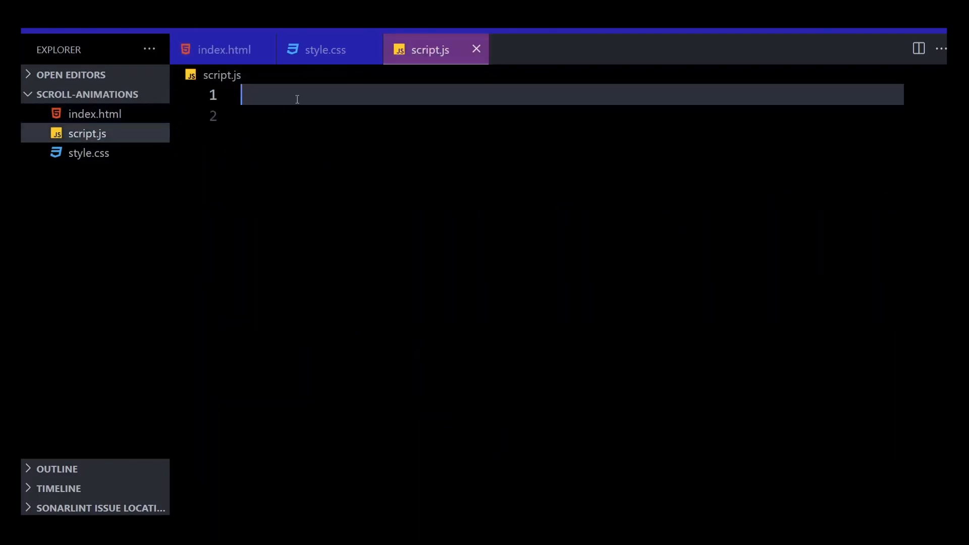
text(const boxElements = document.querySelectorAll(".box");)
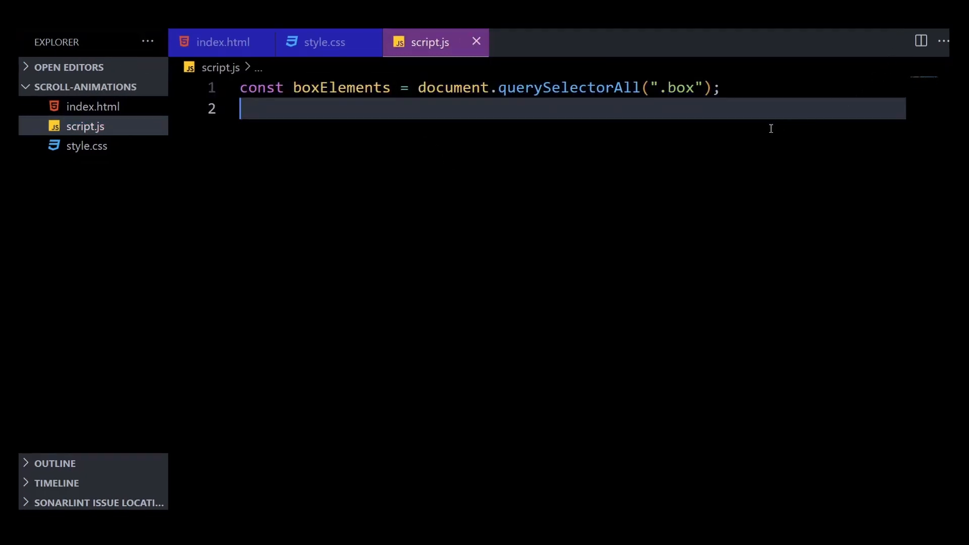
key(Enter)
text(const observer = new IntersectionObserver();)
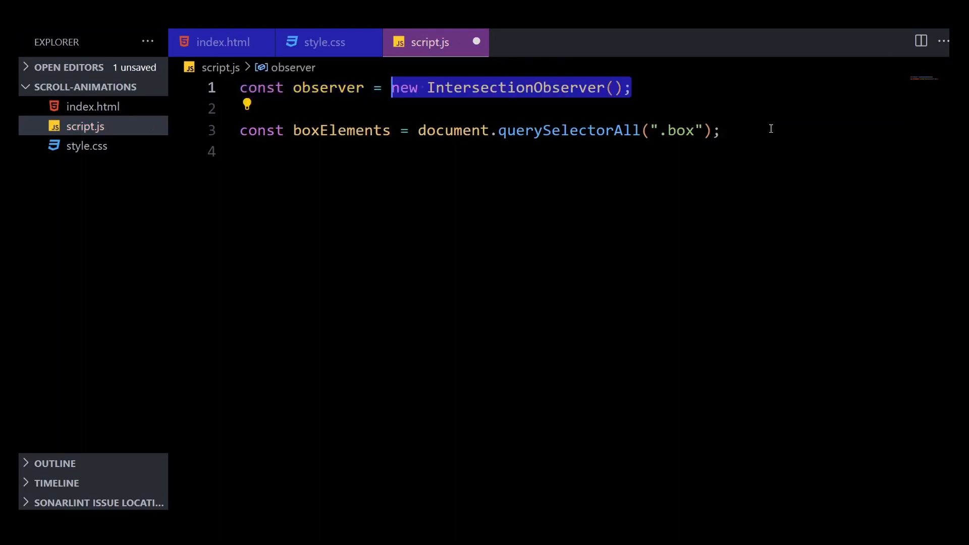
text((entries, observer) => {})
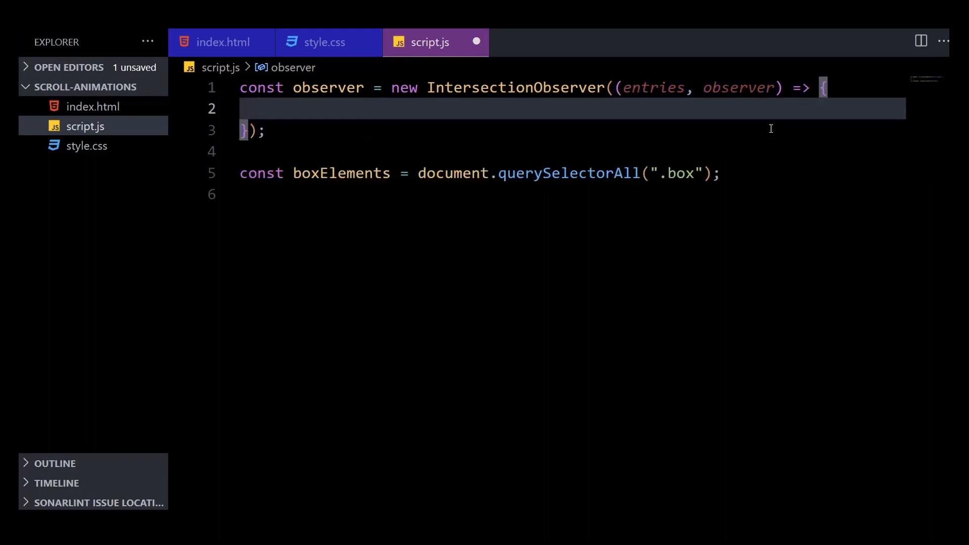
- Loop entries, adding the show class to intersecting targets and unobserving them
text(entries.forEach();)
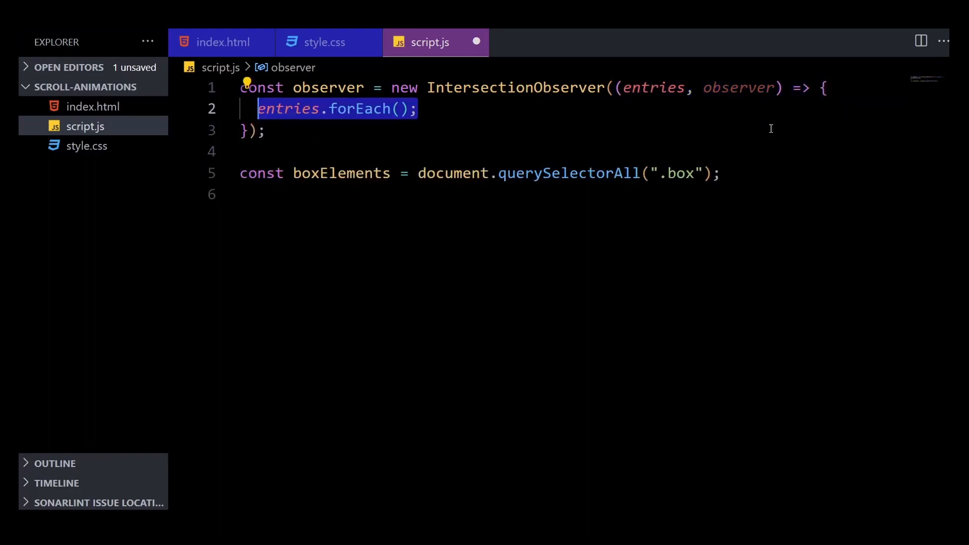
text((entry) => {)
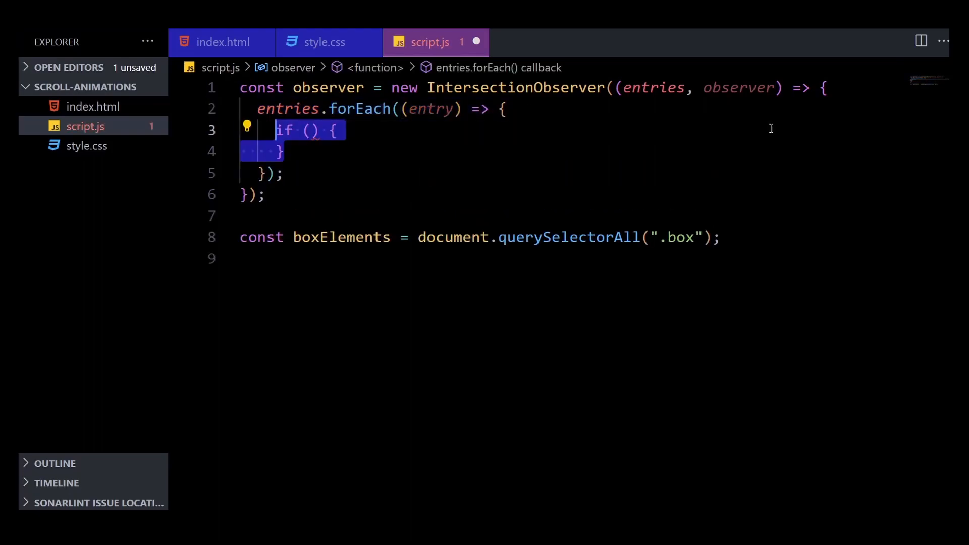
text(entry.isIntersecting)
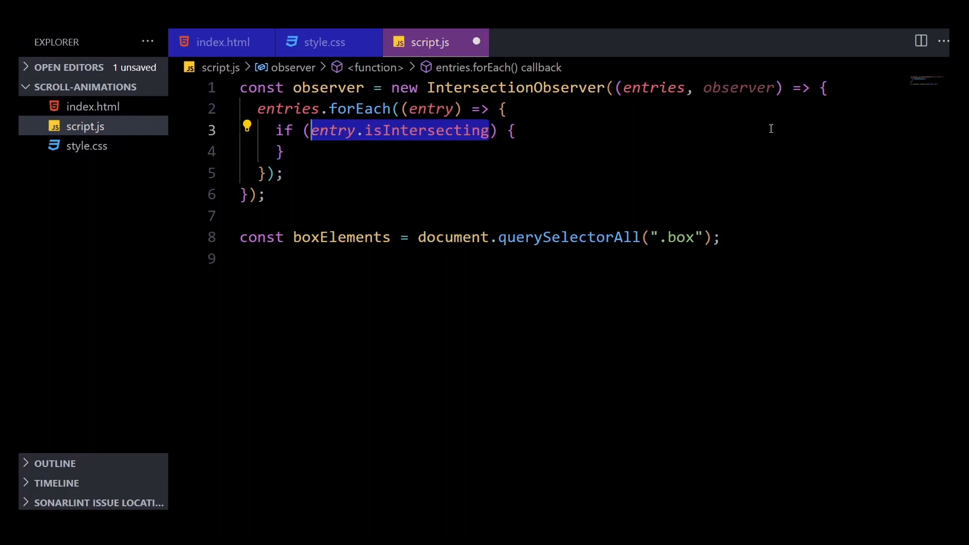
text(entry.target.classList.add();)
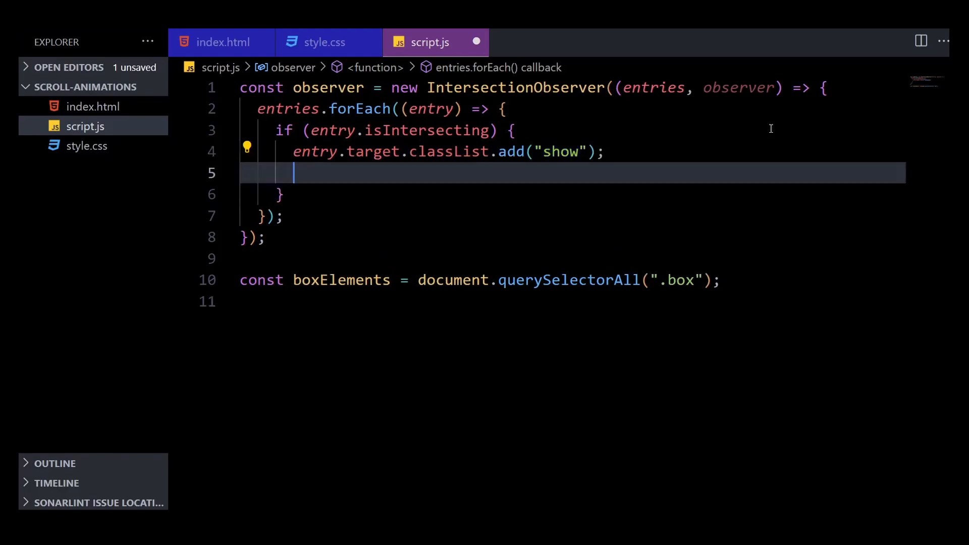
text(observer.unobserve();)
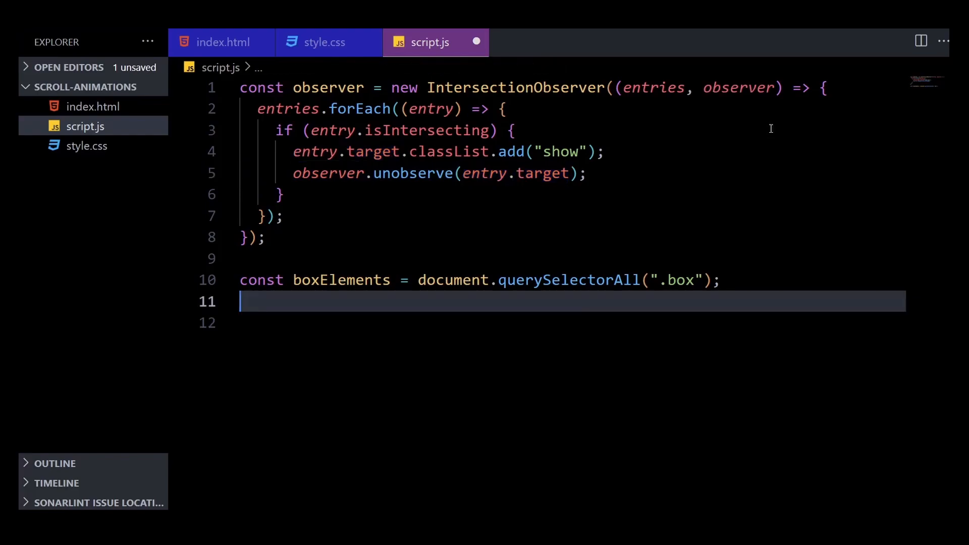
- Observe each boxElements item with observer.observe(el) and pass a 0.2-threshold options object
text(boxElements.forEach();)
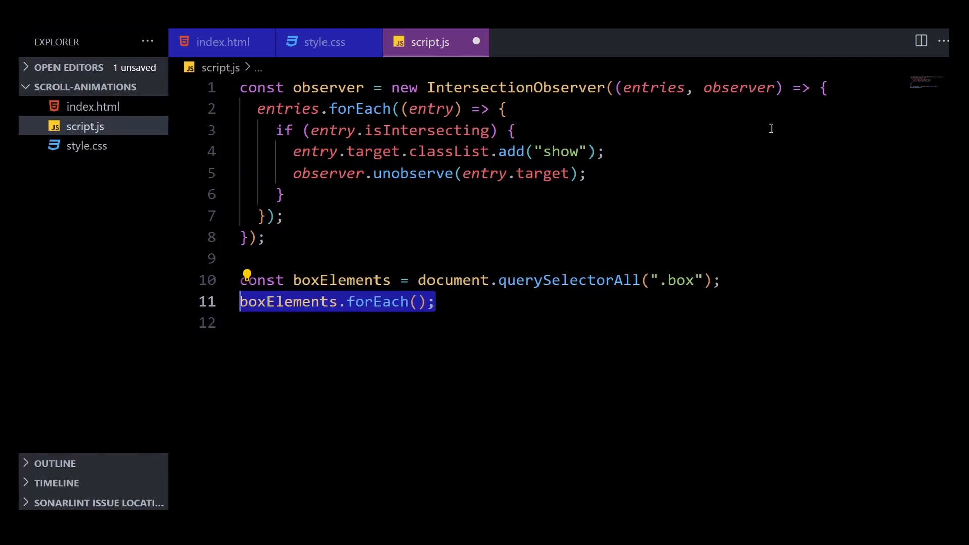
text((el) => observer.observe(el)
click(255, 237)
text(, options)
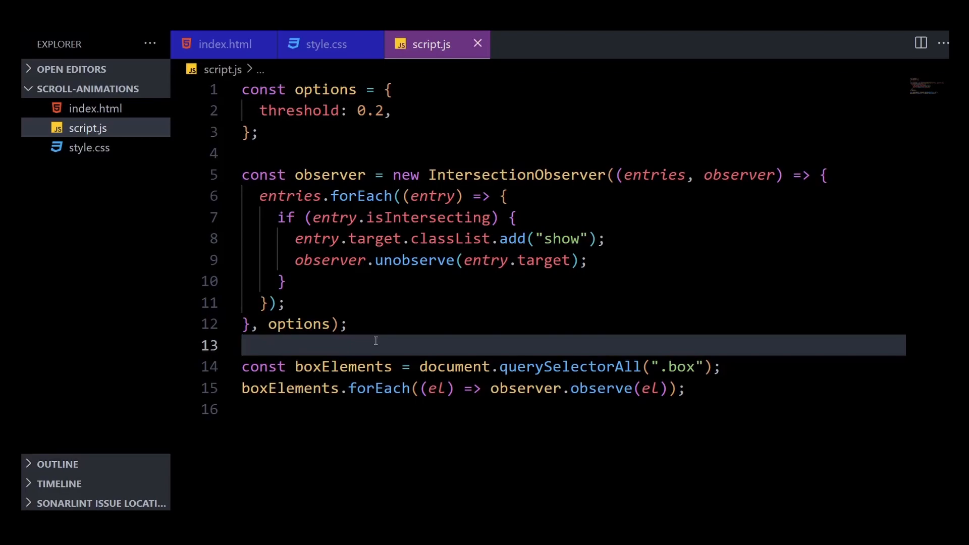
click(241, 345)
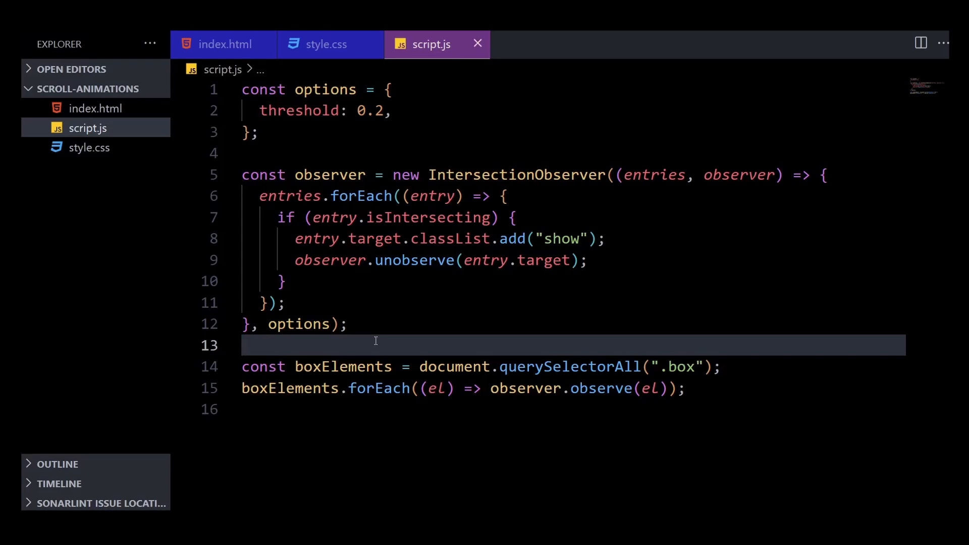
click(331, 40)
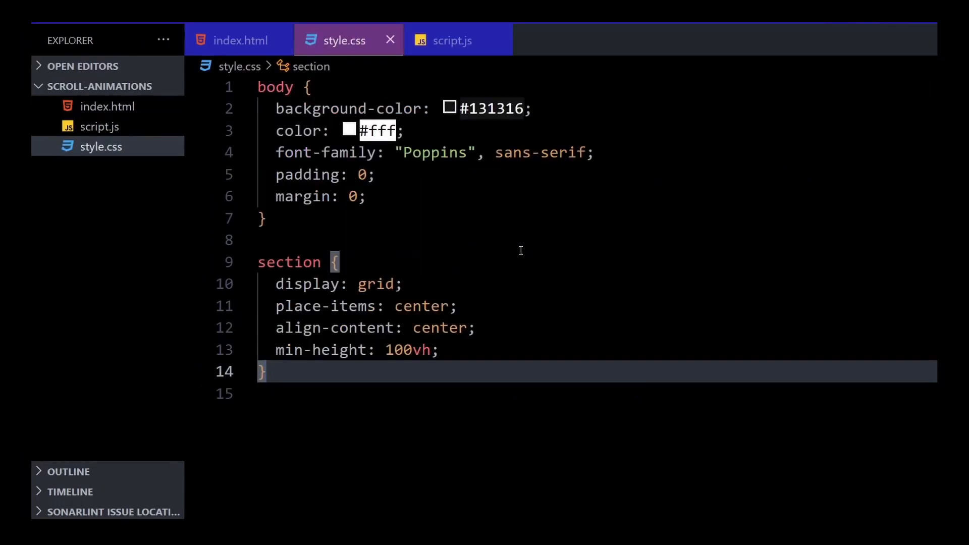
- Style .box with opacity 0 and a transition, and .box.show with opacity 1
text(.box {)
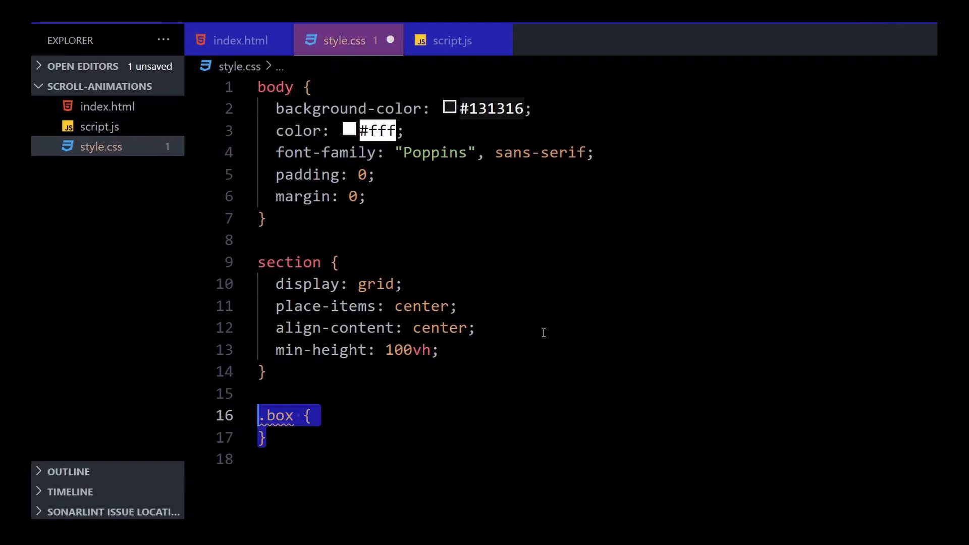
text(opacity: 0;)
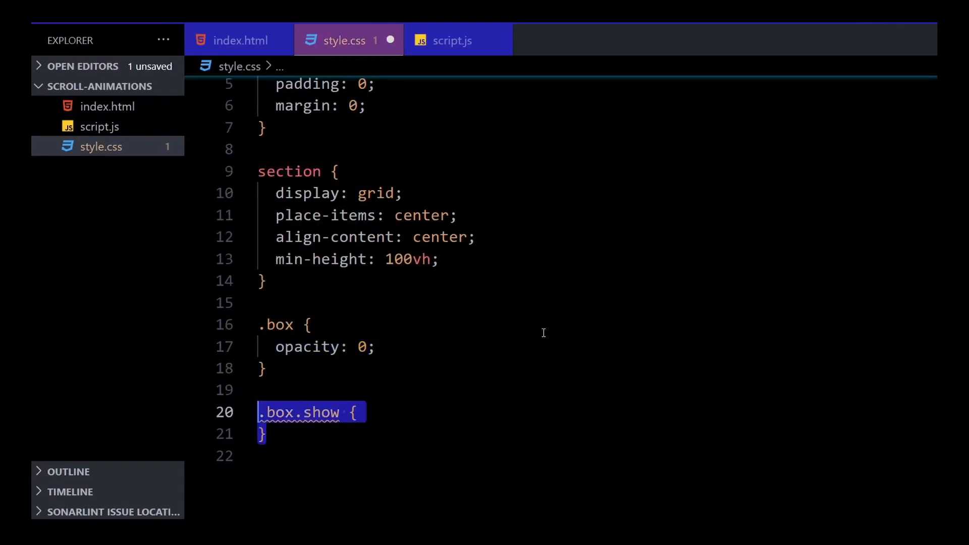
text(opacity: 1;)
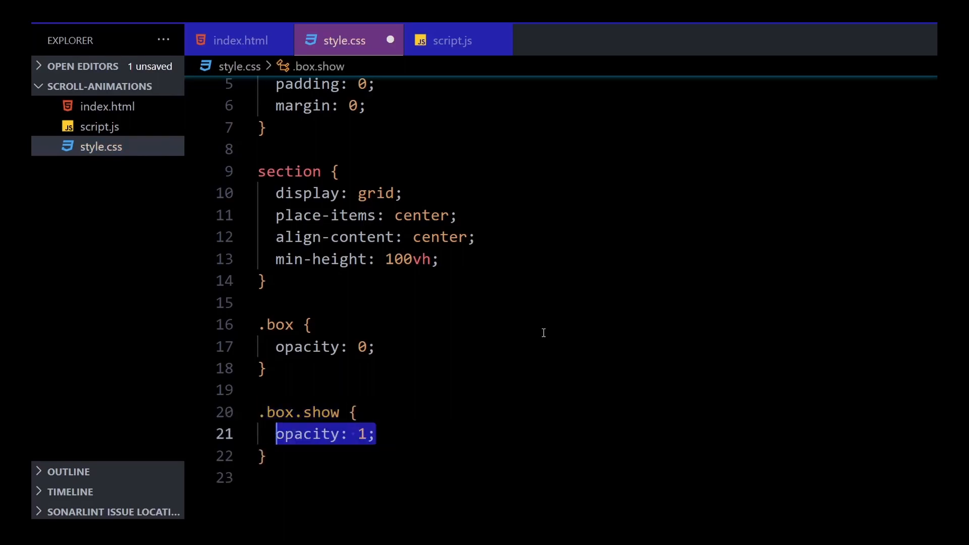
text(transition: all 5s;)
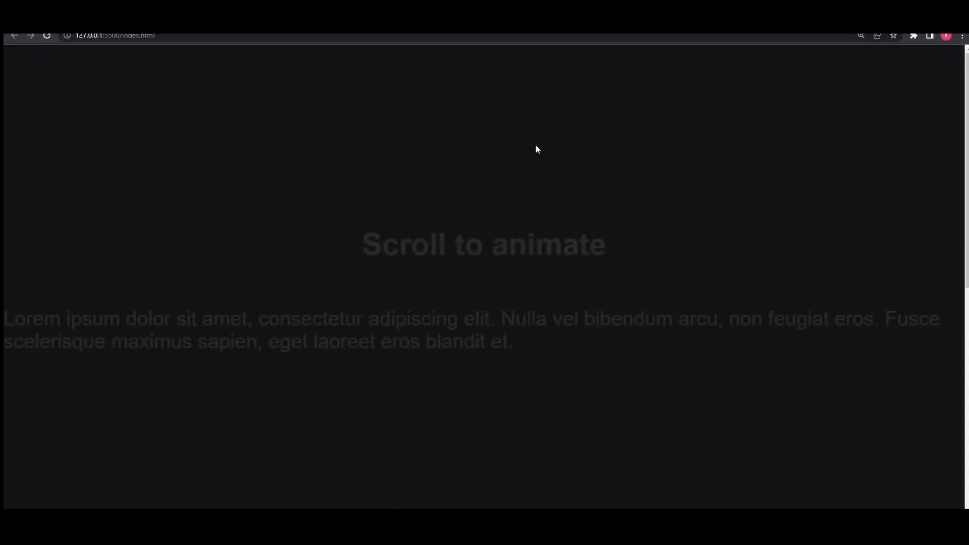
scroll(down, 3)
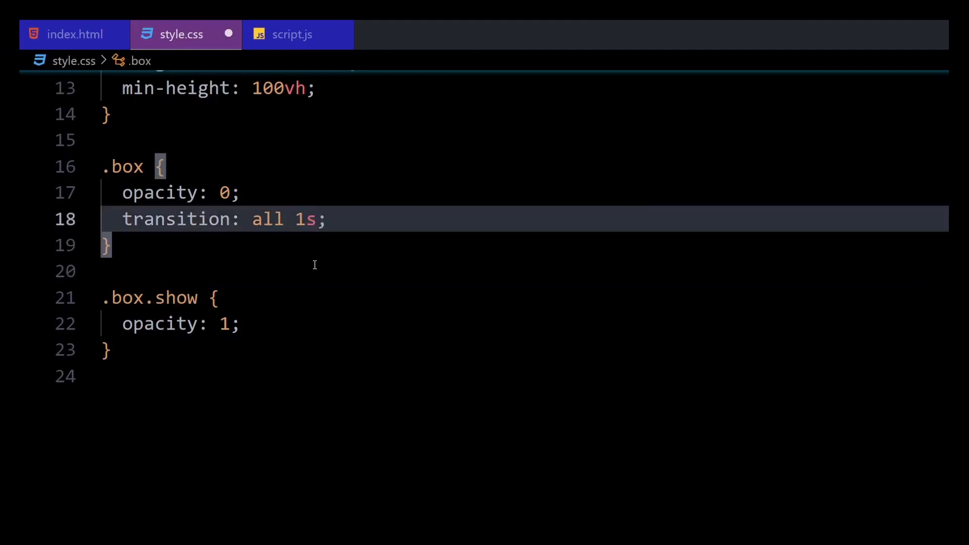
- Add translateX(-80%) and blur(5px) to .box, translateX(0) and blur(0) to .box.show
text(transform: translateX(-80%);)
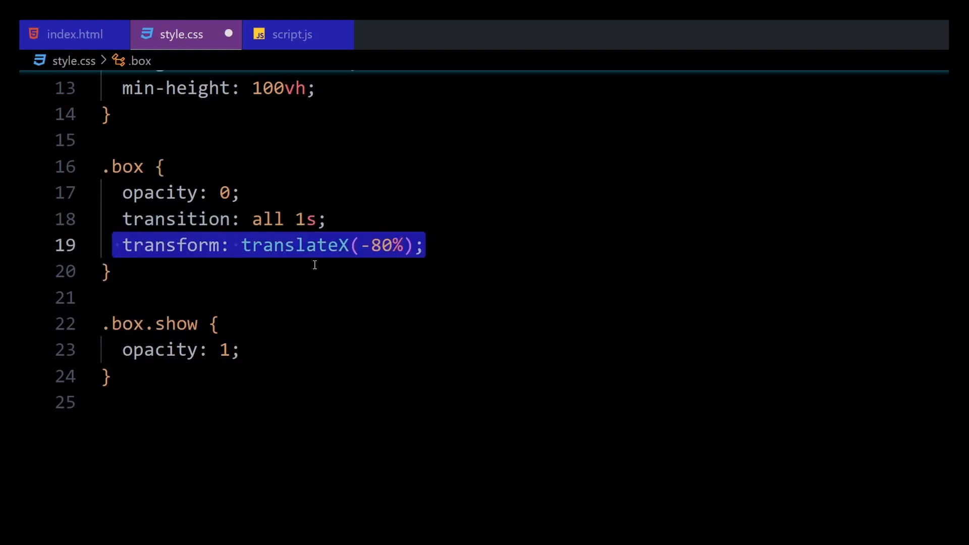
text(transform: translateX(0);)
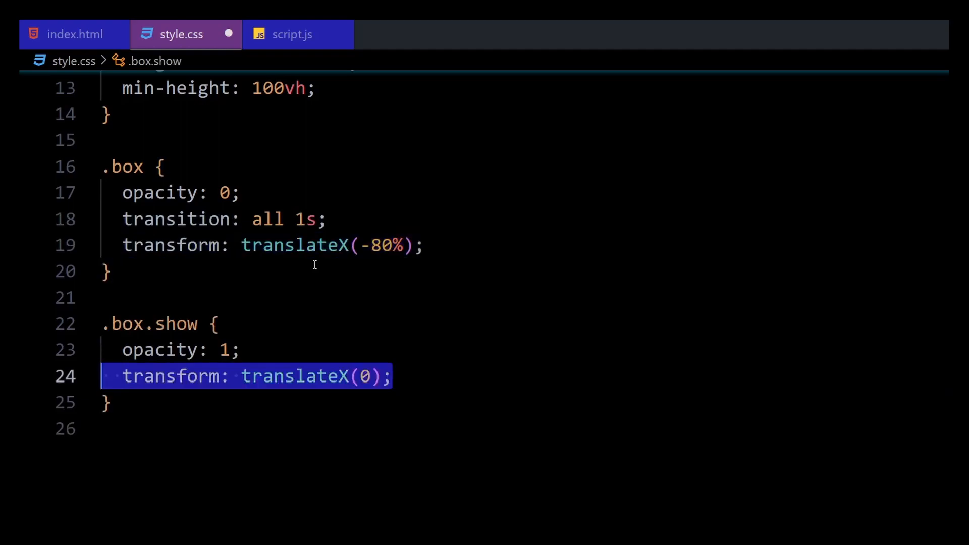
text(filter: blur(5px);)
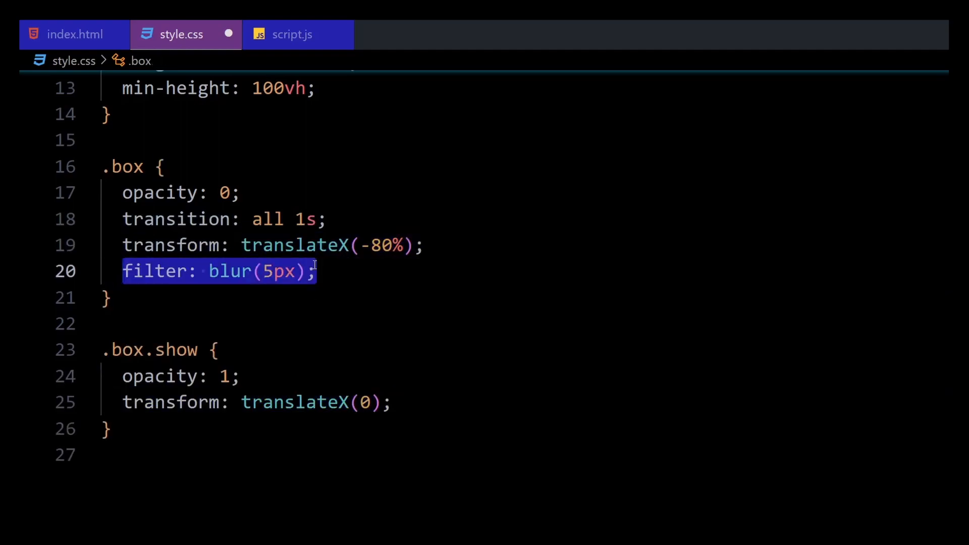
text(filter: blur(0);)
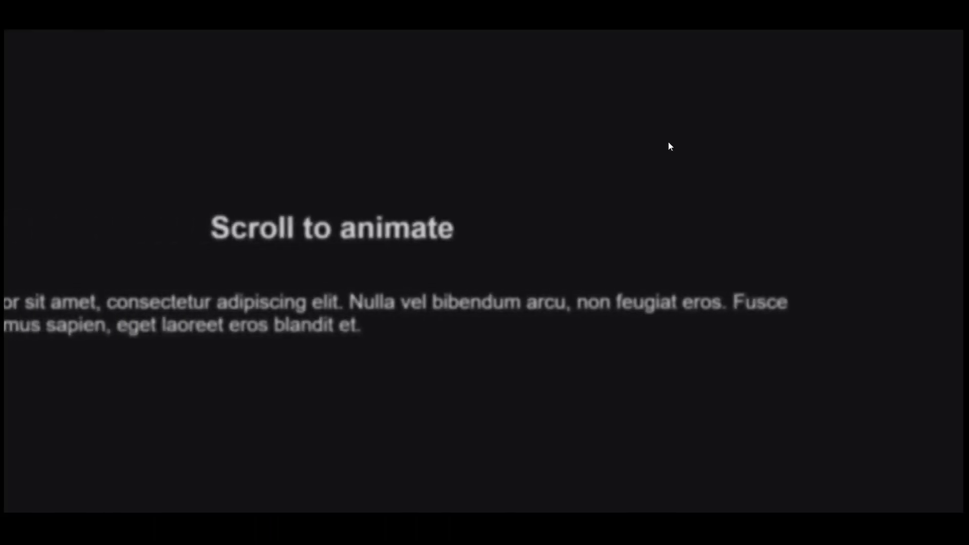
scroll(down, 3)
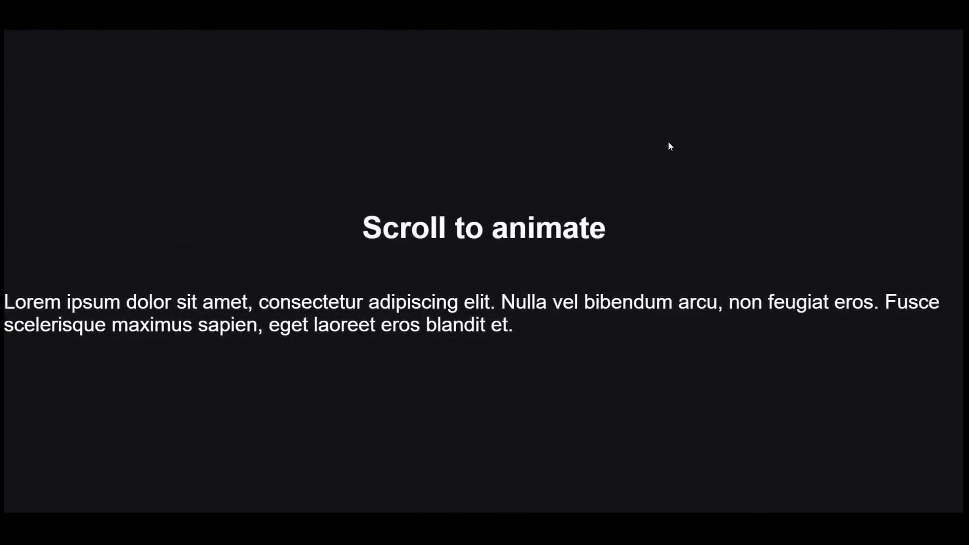
scroll(down, 3)
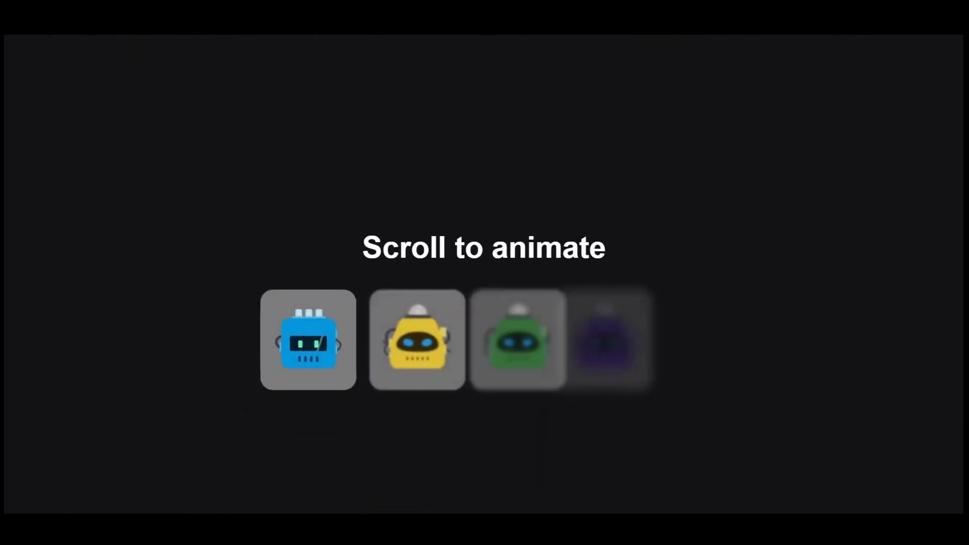
- Switch to index.html showing the logos section with four robot-image boxes
scroll(down, 3)
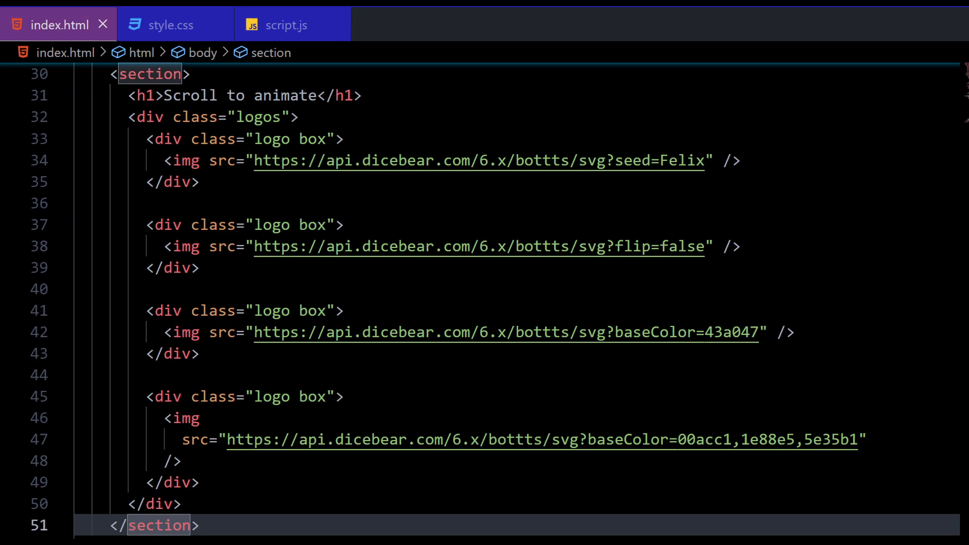
click(188, 34)
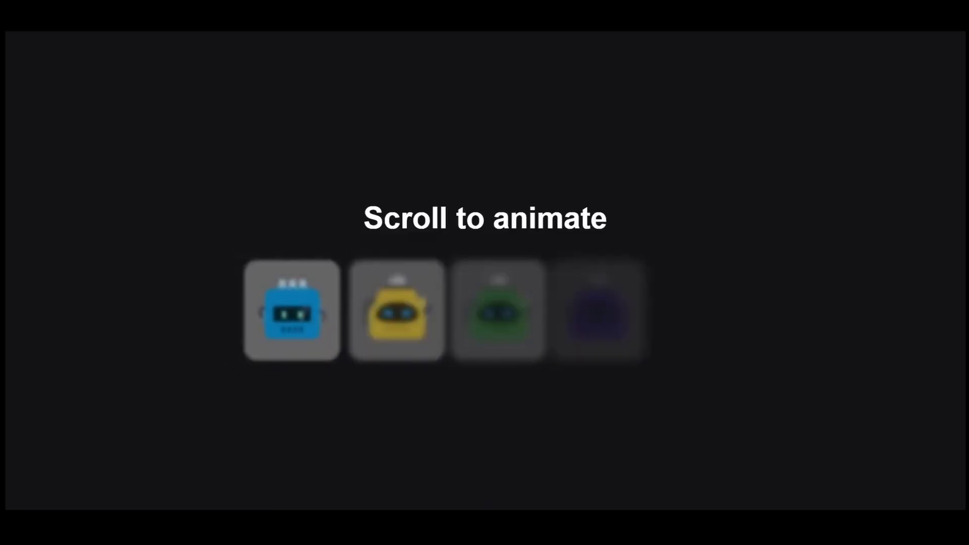
- Scroll the Chrome page so the four robot avatars fade in and sharpen
scroll(down, 3)
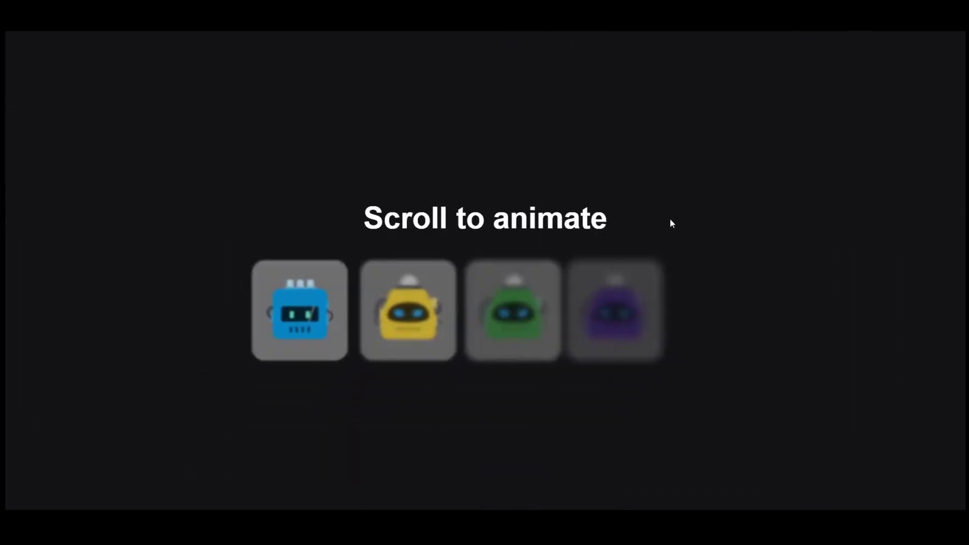
scroll(down, 3)
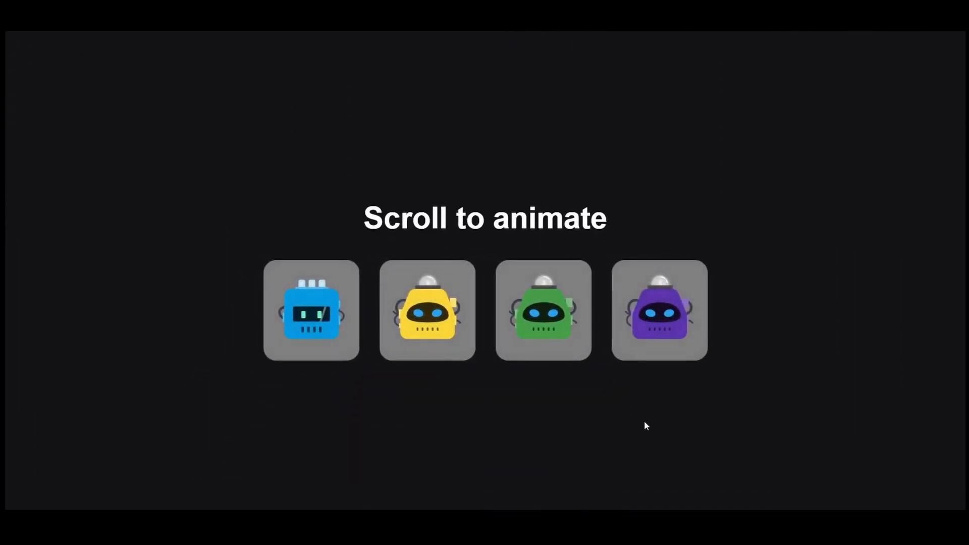